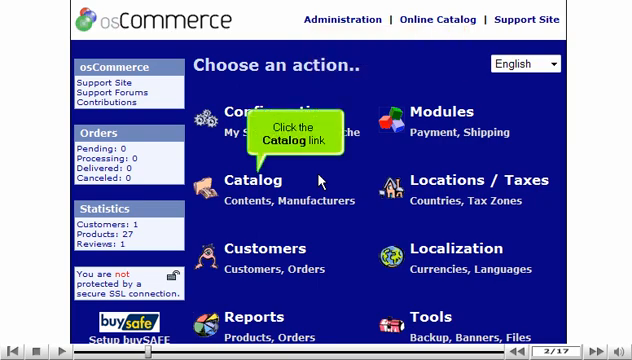
Step: Go to the Catalog area to start adding a new product in the Top category
{"action": "left_click", "coordinate": [248, 180]}
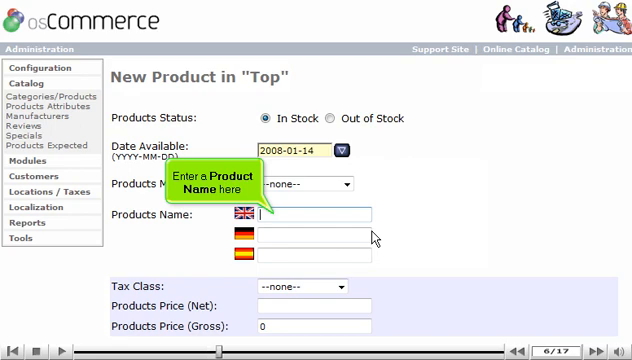
Step: Enter the English name 'Important Tips' and a net price of 14.99
{"action": "type", "text": "Important Tips"}
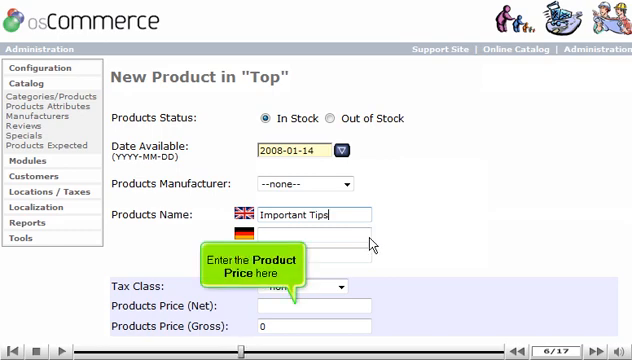
{"action": "type", "text": "14.99"}
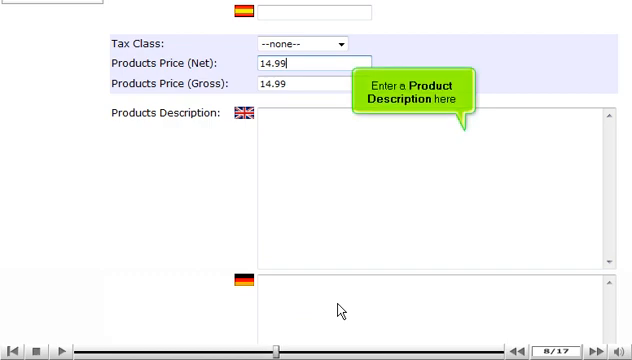
Step: Enter the English description 'This book contains many important tips.'
{"action": "type", "text": "This b"}
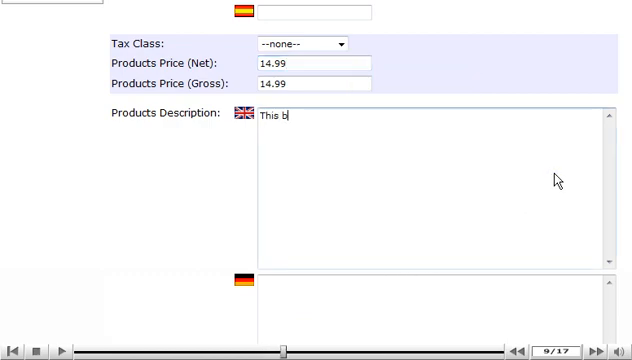
{"action": "type", "text": "ook contains m"}
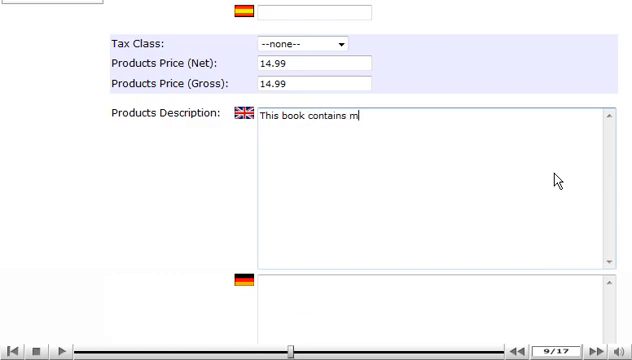
{"action": "type", "text": "any important tips."}
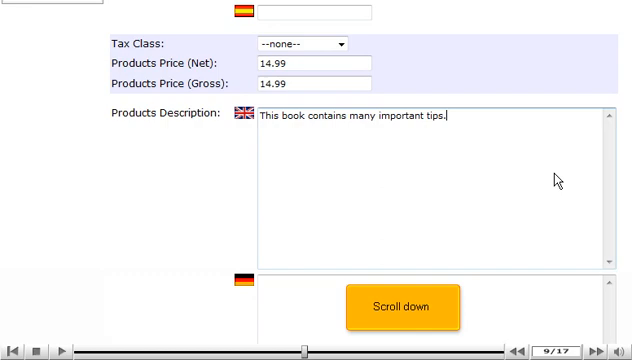
{"action": "left_click", "coordinate": [398, 306]}
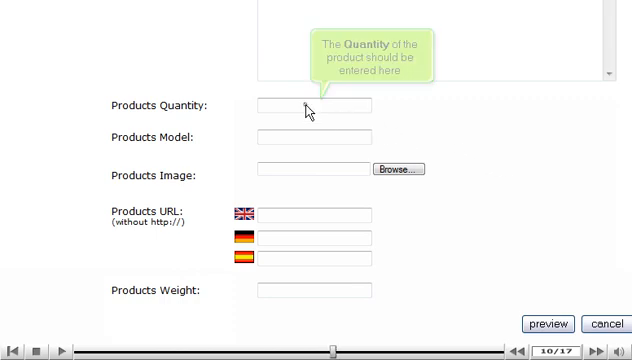
Step: Set quantity to 500 and image path to C:\1.jpg
{"action": "type", "text": "500"}
{"action": "type", "text": "C:\\1"}
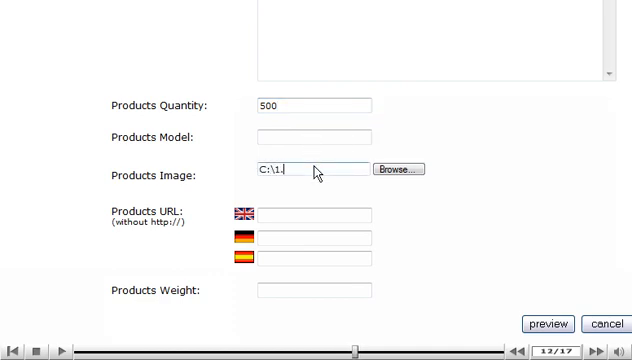
{"action": "type", "text": "jpg"}
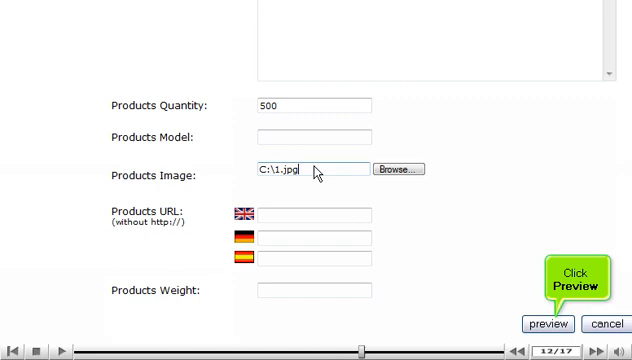
Step: Preview the Important Tips product and insert it into the catalog
{"action": "left_click", "coordinate": [548, 324]}
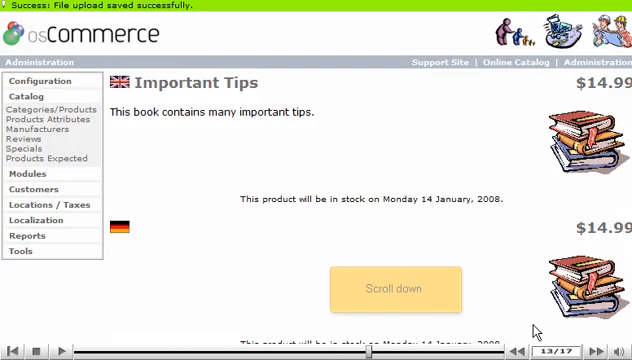
{"action": "mouse_move", "coordinate": [396, 288]}
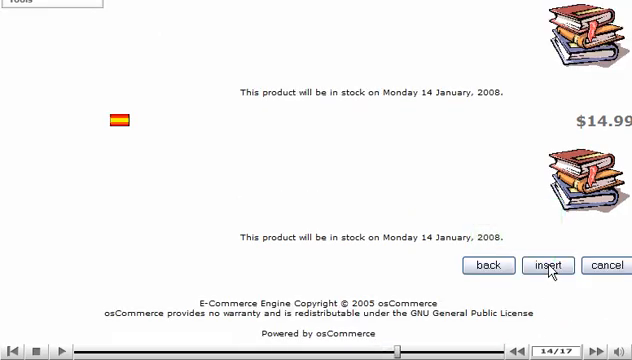
{"action": "left_click", "coordinate": [548, 264]}
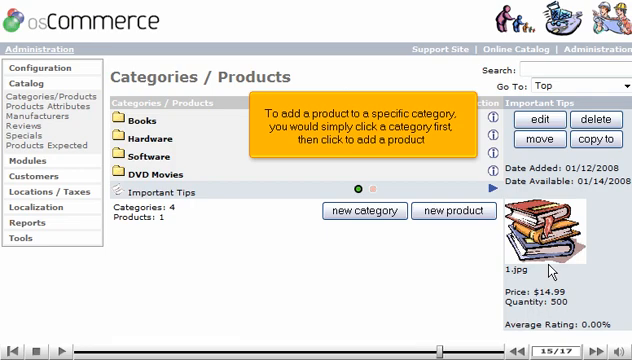
{"action": "mouse_move", "coordinate": [208, 138]}
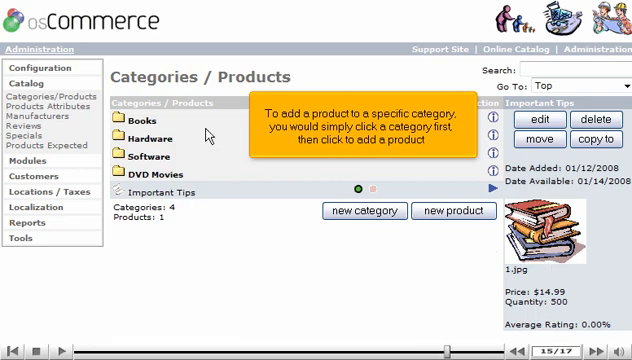